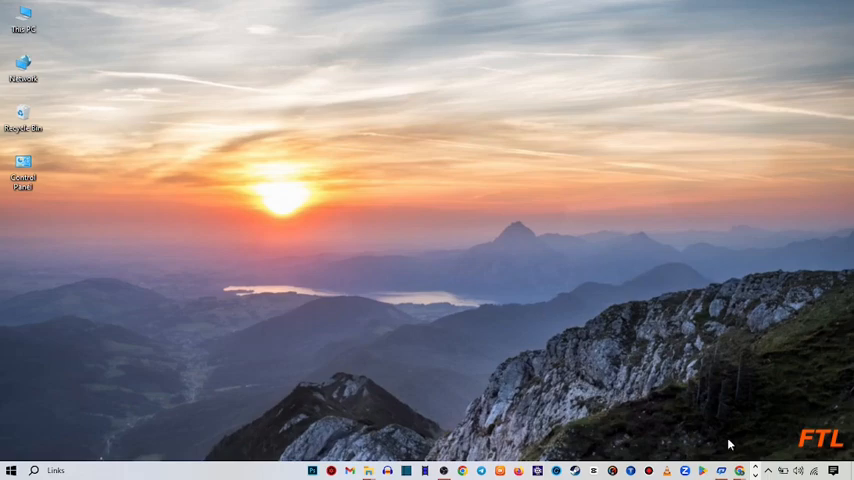
Launch Chrome from the taskbar and bring up its main three-dot menu.
click(462, 470)
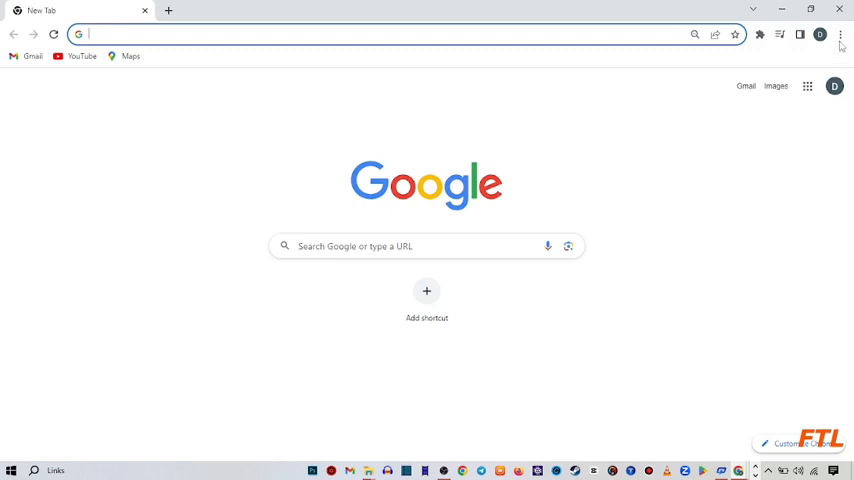
click(840, 34)
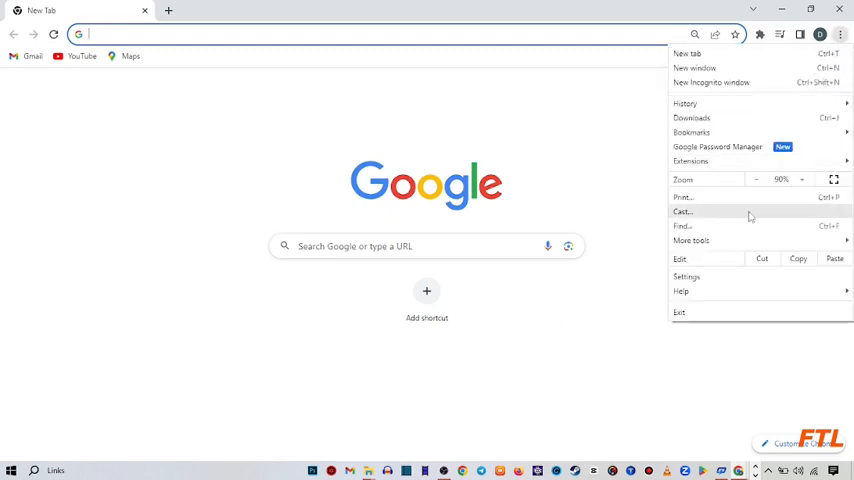
mouse_move(712, 132)
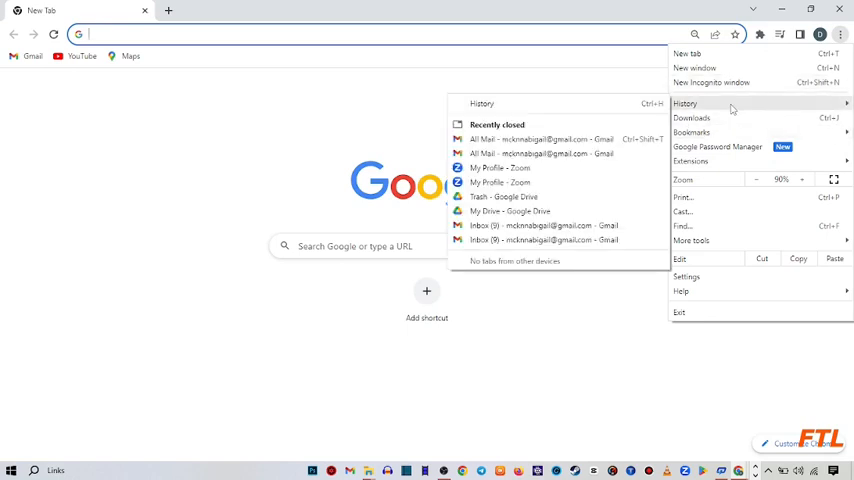
Mark the newest history entry, back out of deleting it, and go to Clear browsing data settings.
click(684, 104)
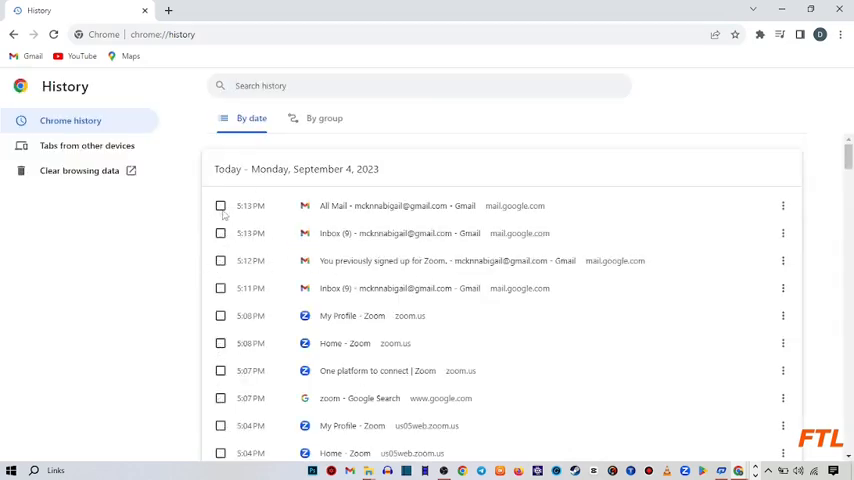
click(220, 206)
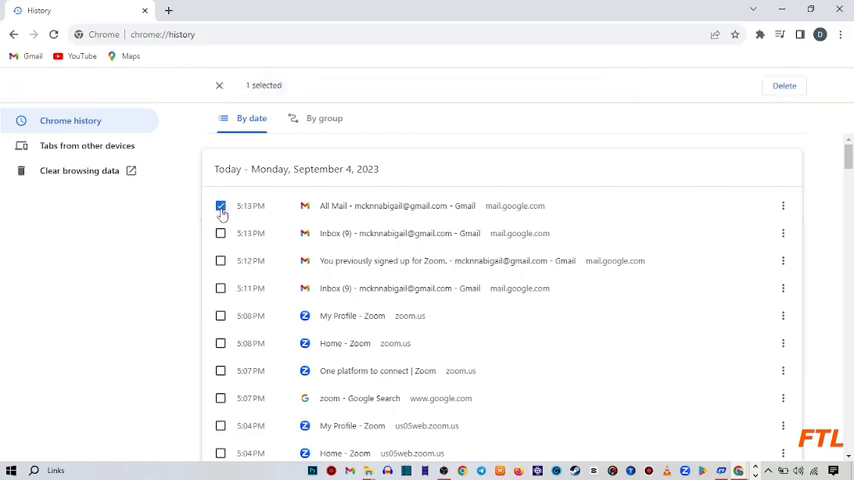
click(784, 84)
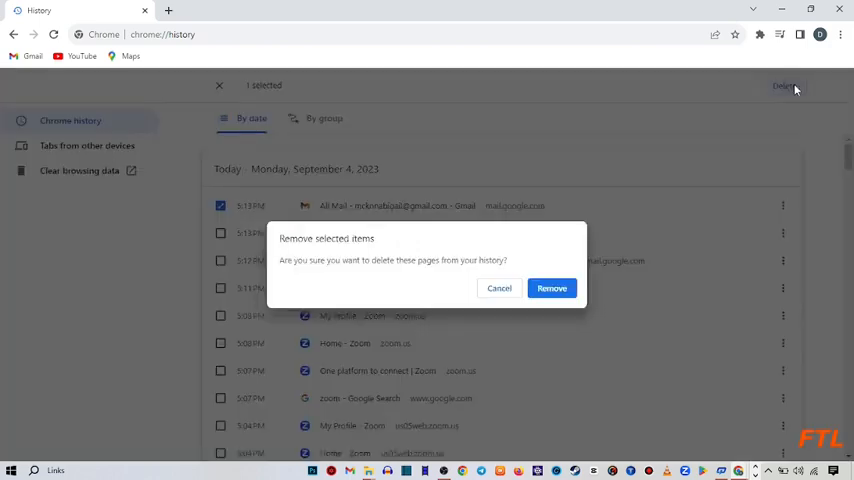
click(498, 288)
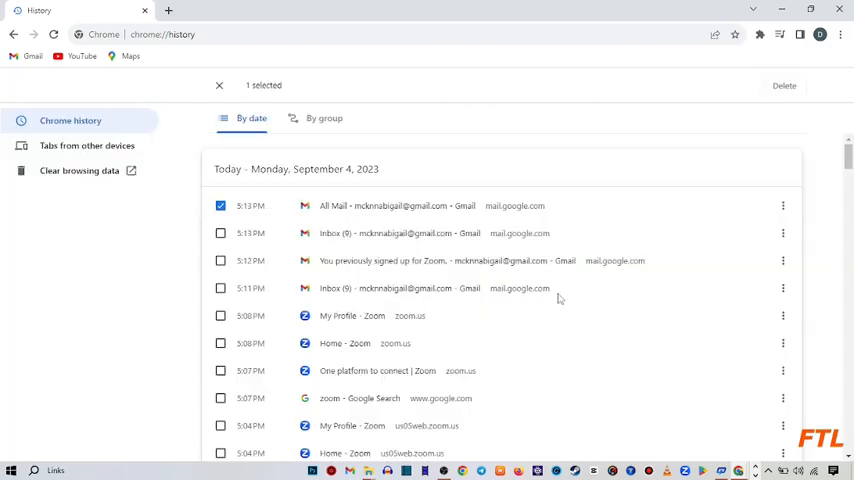
click(784, 84)
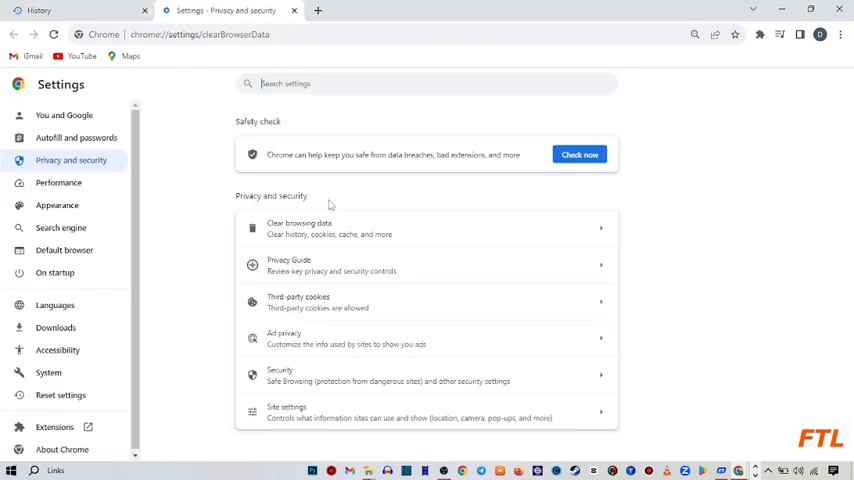
Bring up the Clear browsing data dialog and switch it to the Advanced options.
click(298, 228)
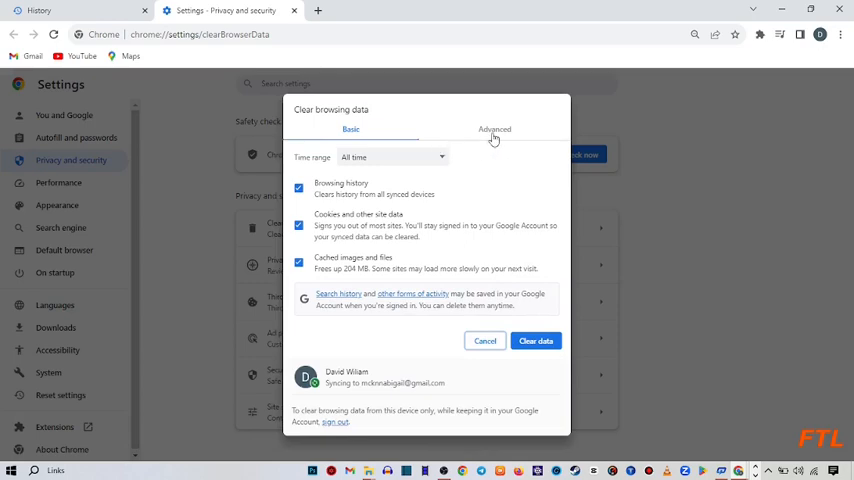
click(494, 128)
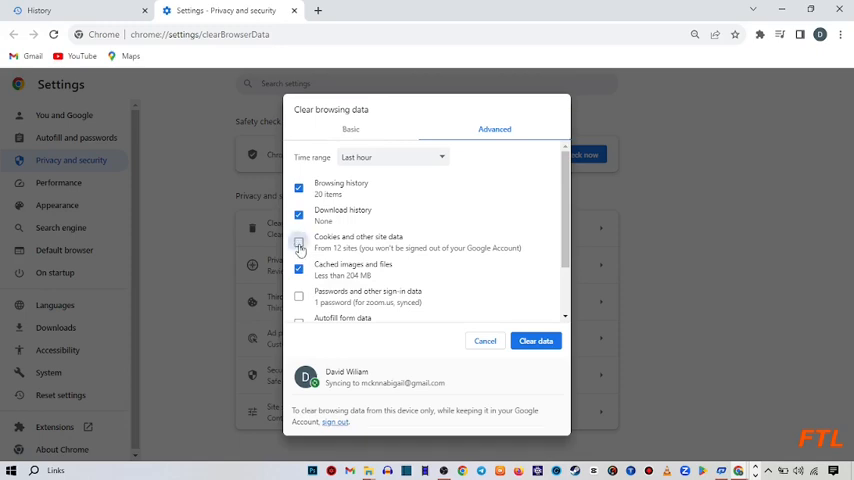
Untick Cookies and site data, tick Hosted app data, then return to the Basic options.
click(298, 242)
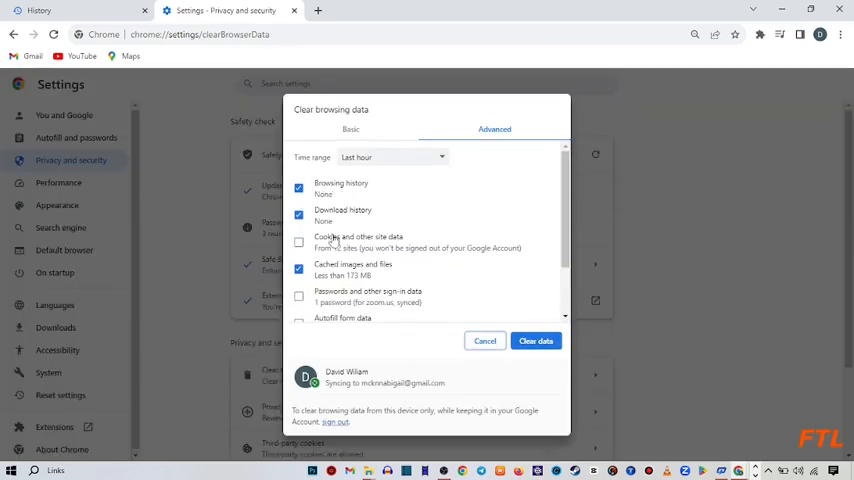
mouse_move(456, 162)
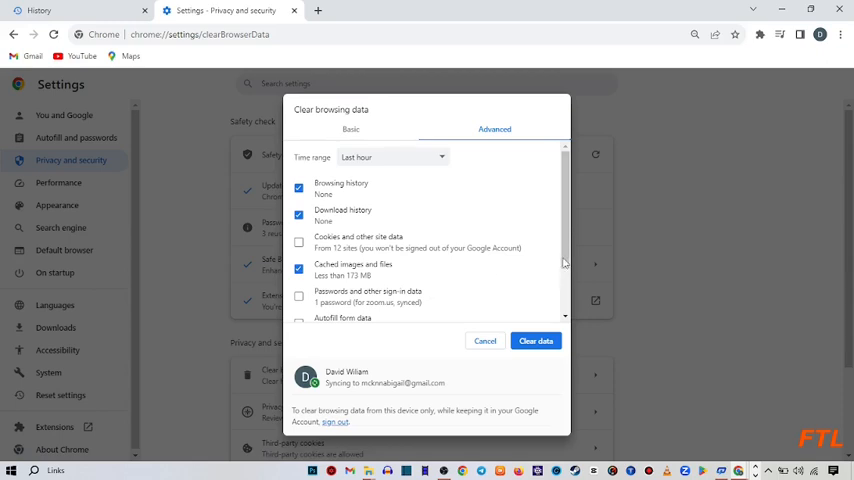
scroll(down, 3)
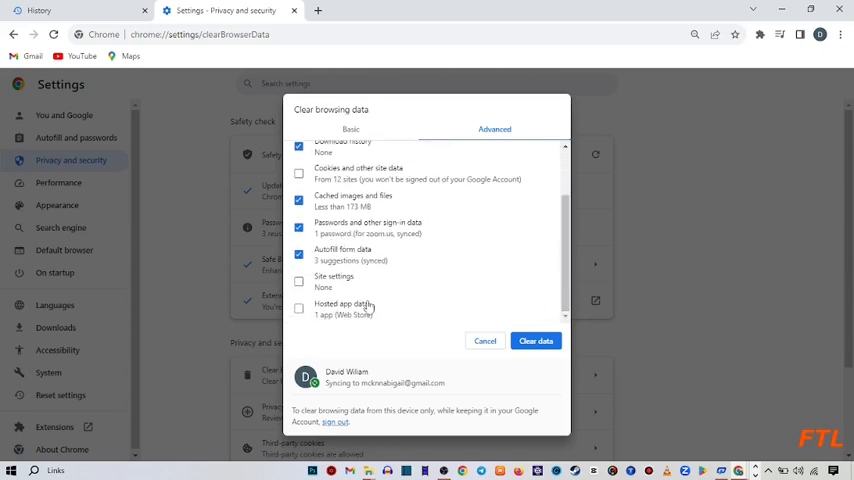
click(298, 308)
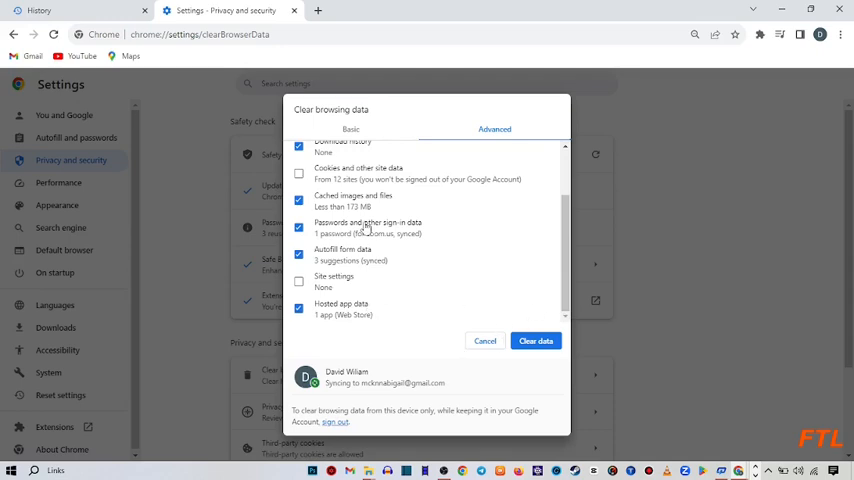
click(352, 128)
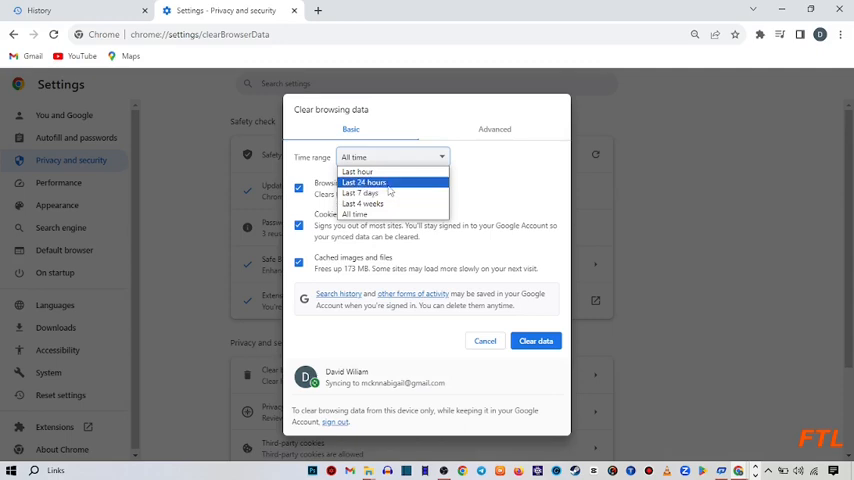
Set the time range to Last 24 hours and clear the selected browsing data.
click(364, 182)
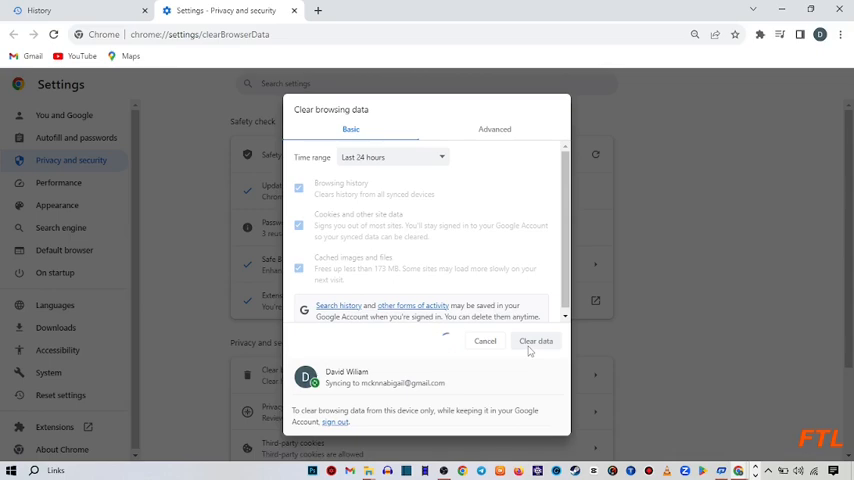
click(536, 340)
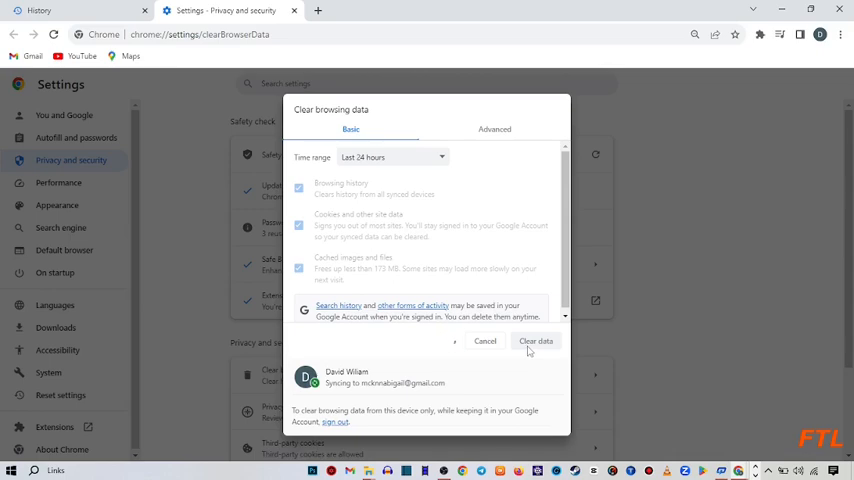
click(536, 340)
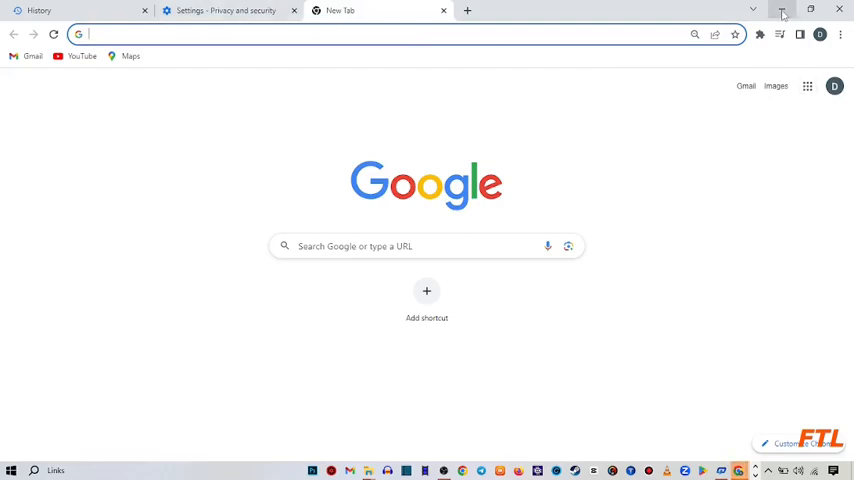
Close the Chrome window, returning to the desktop.
click(782, 14)
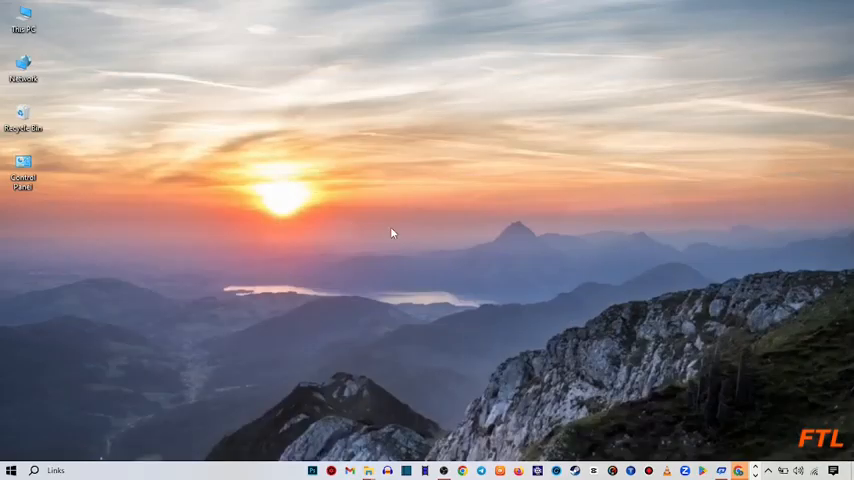